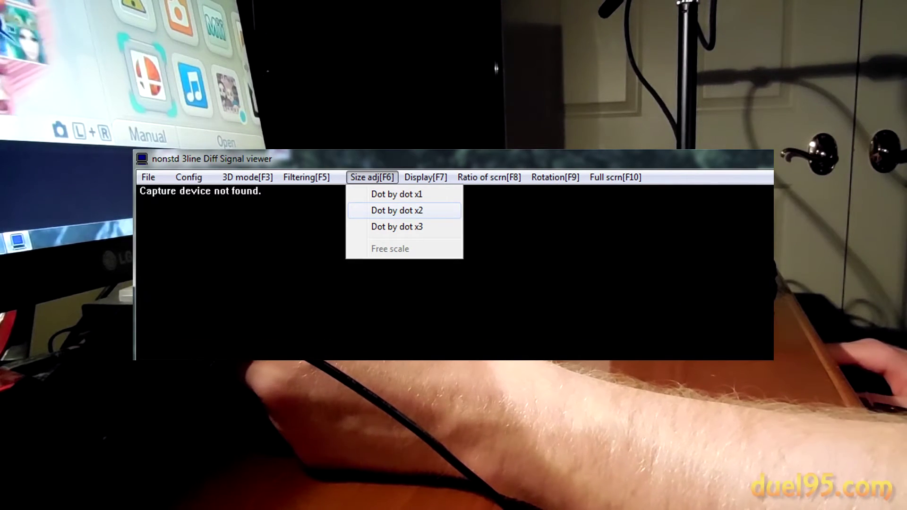
- Show the 3DS upper and lower screens side by side in full-screen mode
{"action": "left_click", "coordinate": [425, 177]}
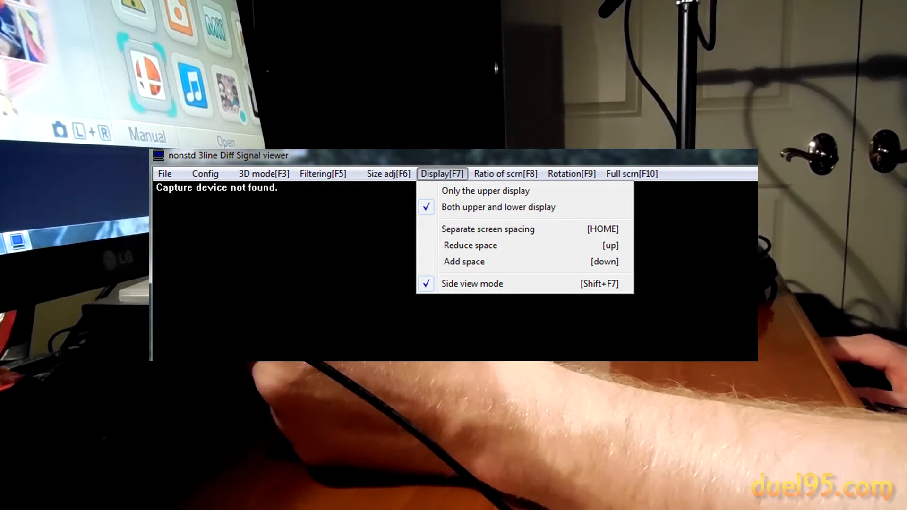
{"action": "left_click", "coordinate": [571, 170]}
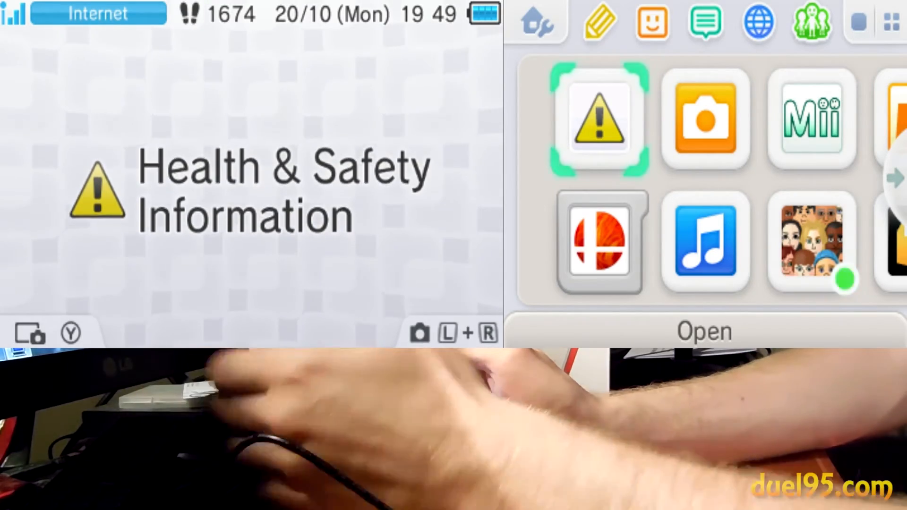
{"action": "left_click", "coordinate": [598, 243]}
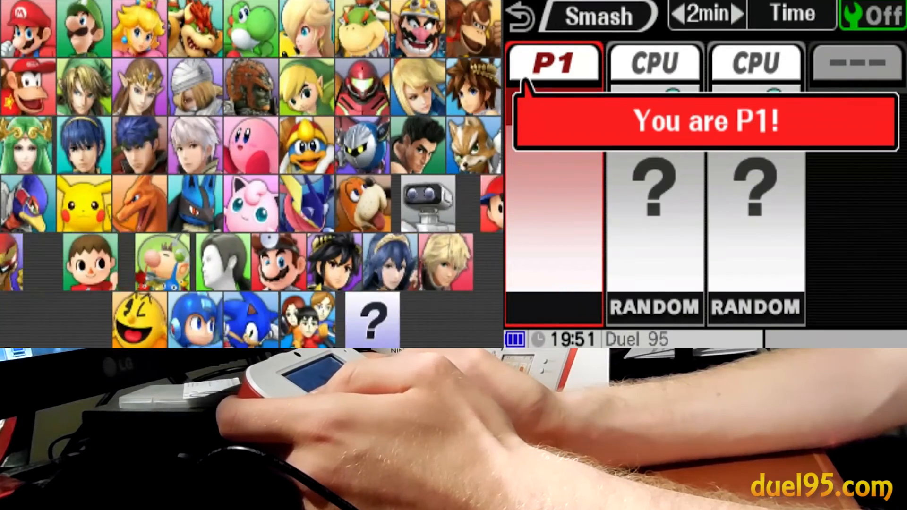
- Select Ike's portrait as P1's fighter against two level-3 CPUs
{"action": "left_click", "coordinate": [113, 145]}
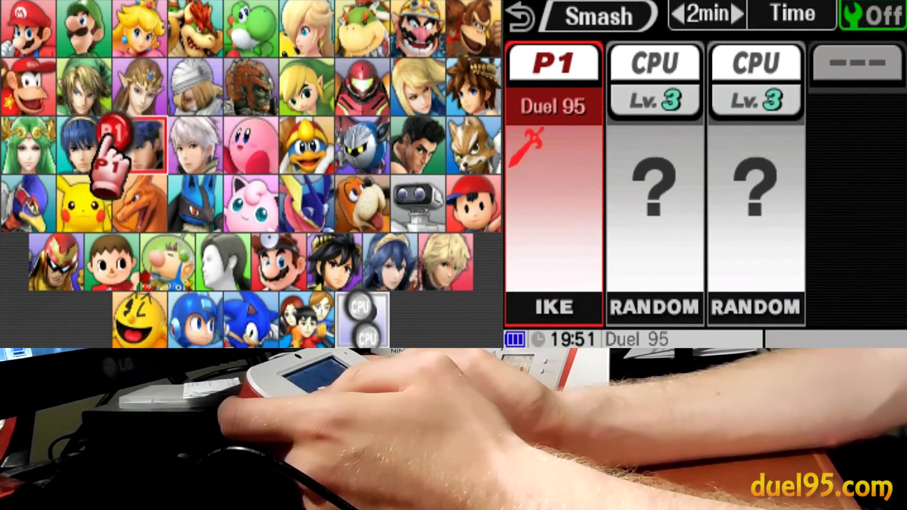